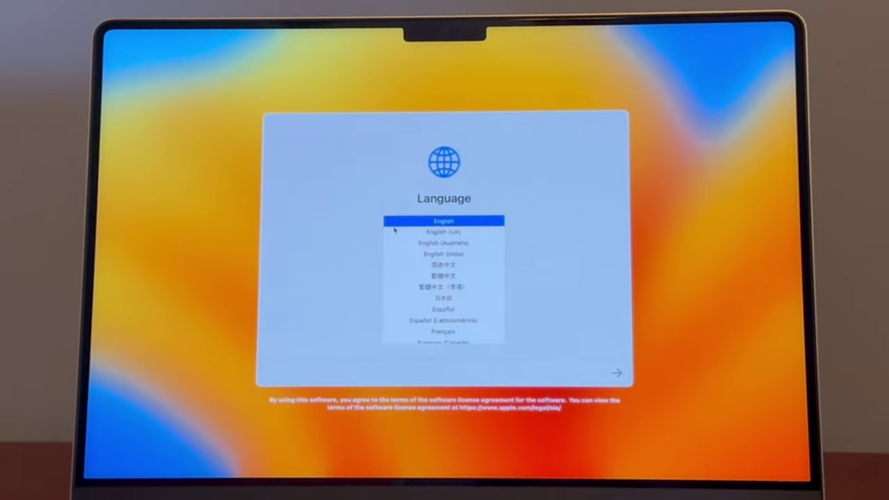
mouse_move(564, 345)
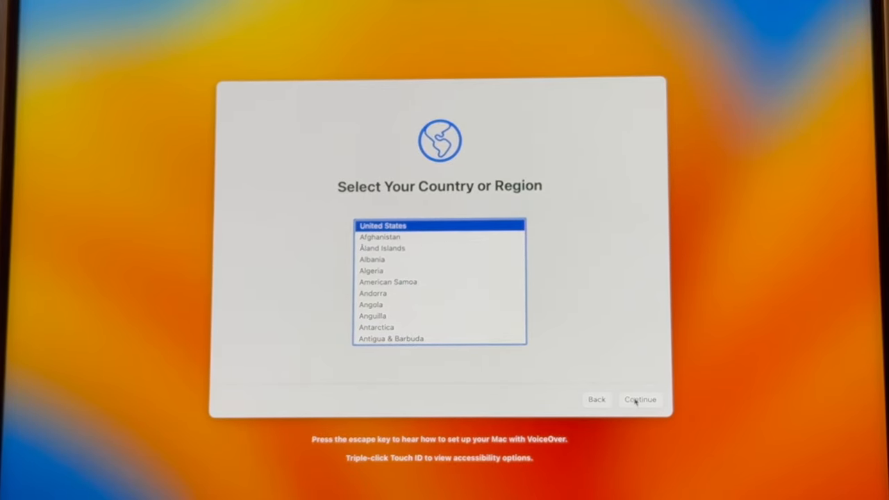
Confirm United States as the Mac's country or region.
left_click(639, 399)
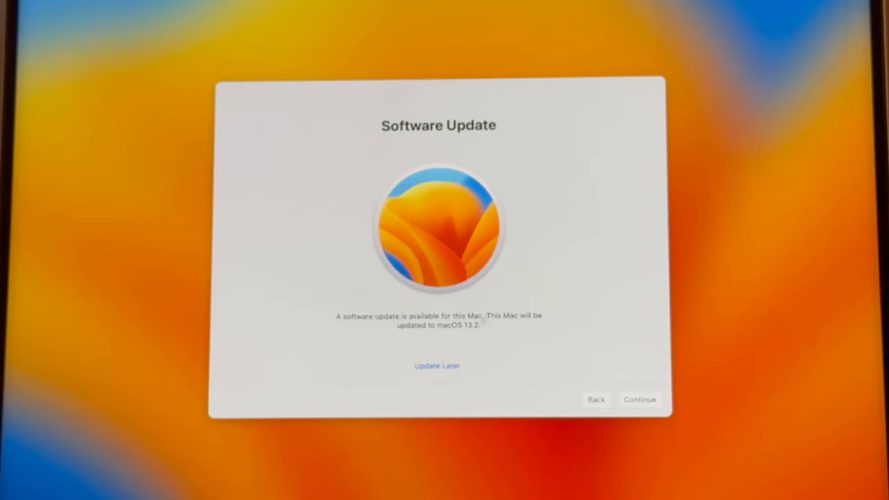
mouse_move(471, 334)
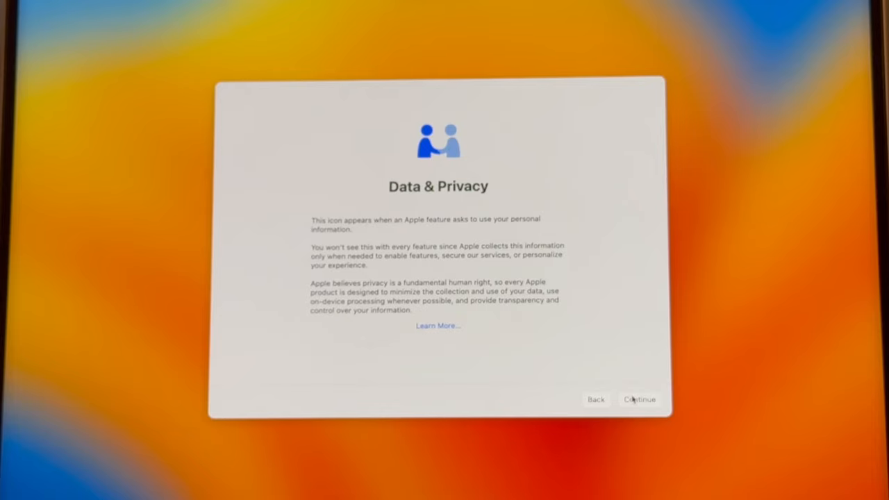
Acknowledge the Data & Privacy notice and move on to Migration Assistant.
left_click(638, 400)
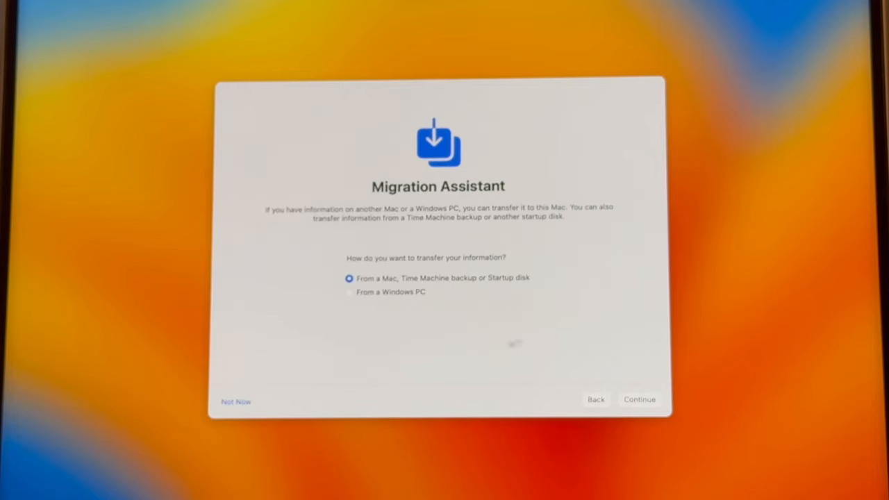
mouse_move(510, 293)
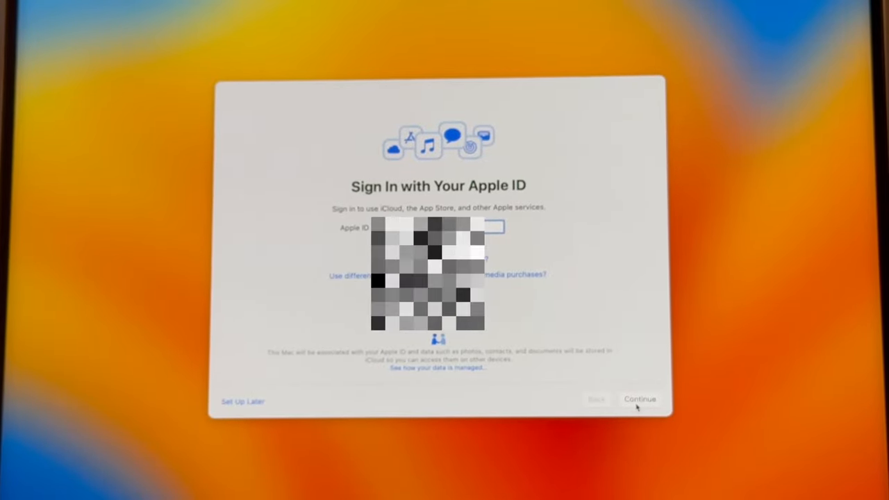
left_click(639, 399)
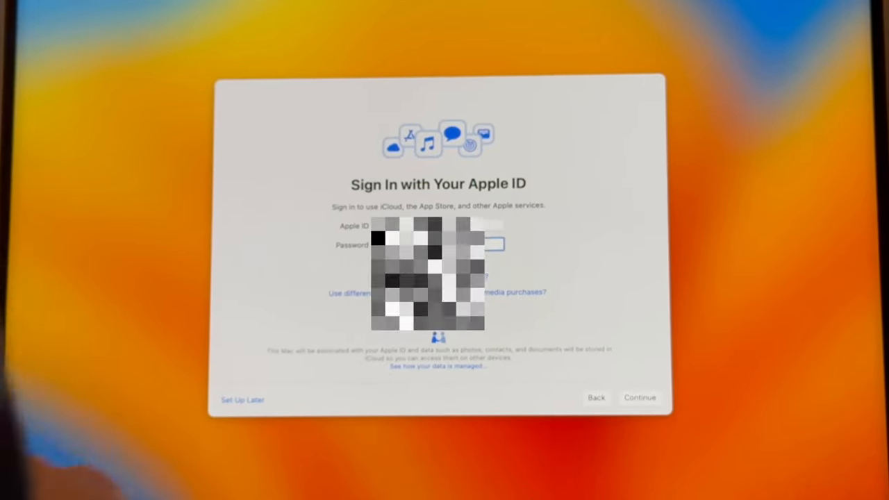
left_click(640, 397)
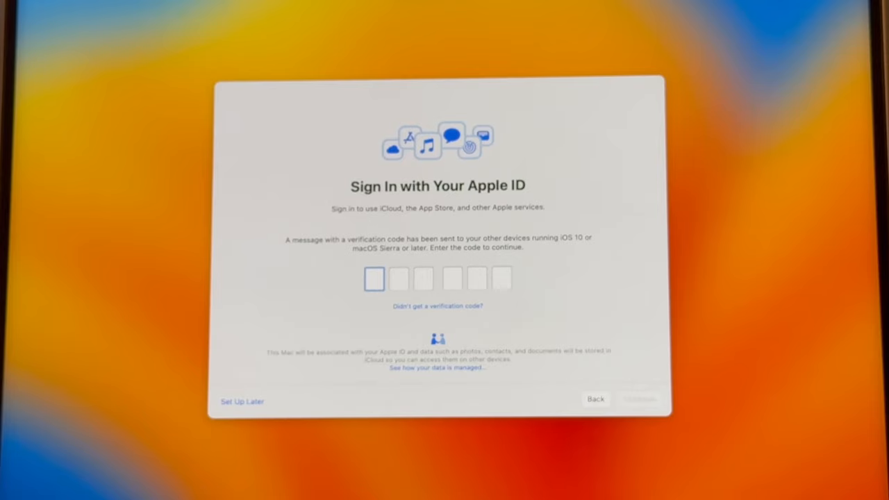
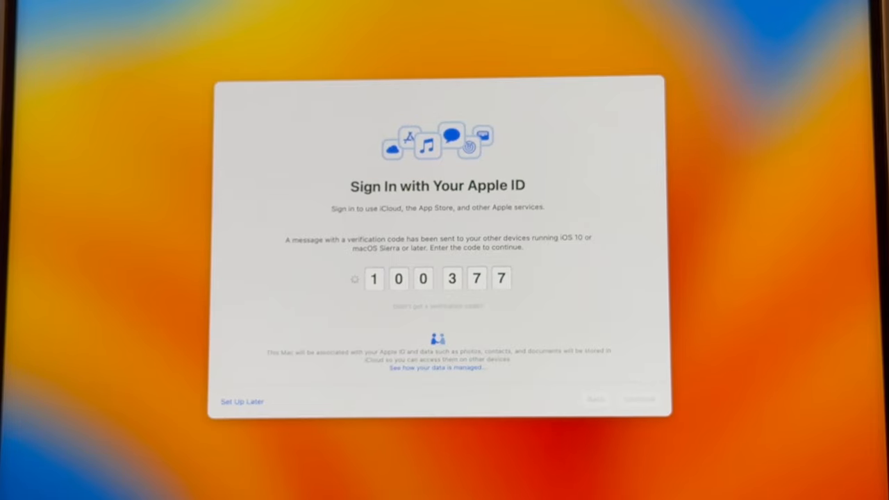
Tick the iCloud Terms and Conditions agreement checkbox and click Agree.
left_click(638, 399)
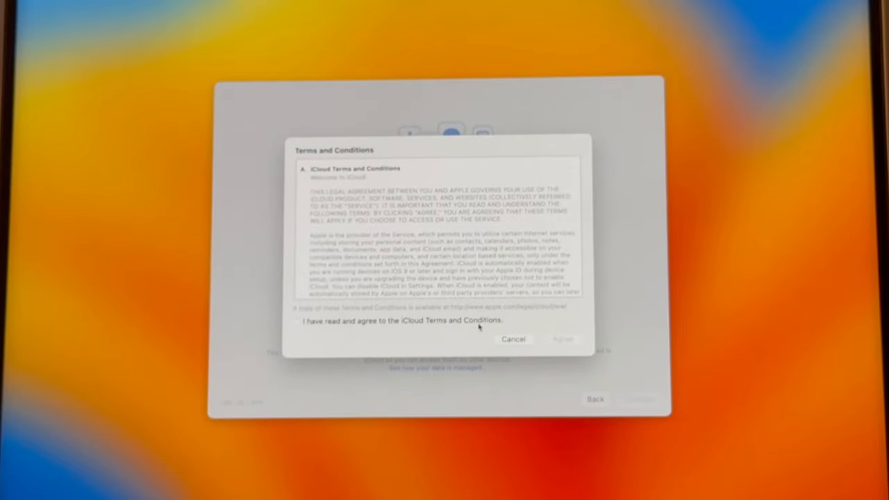
left_click(296, 321)
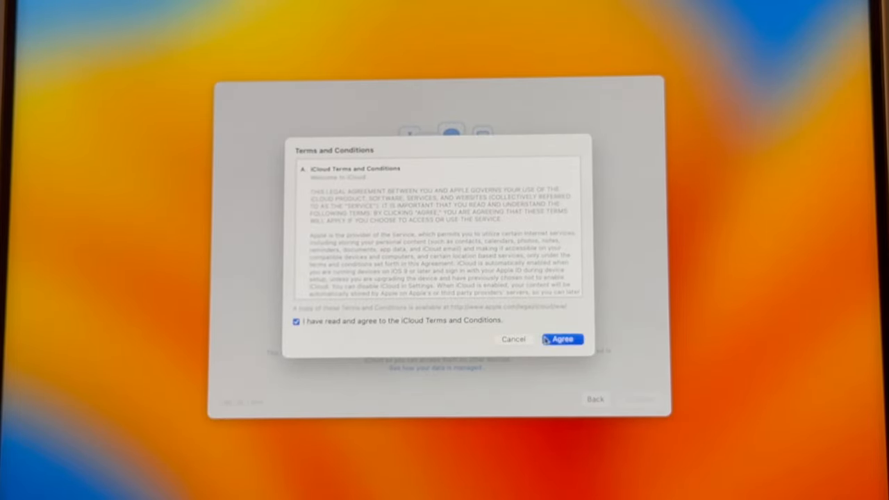
left_click(562, 339)
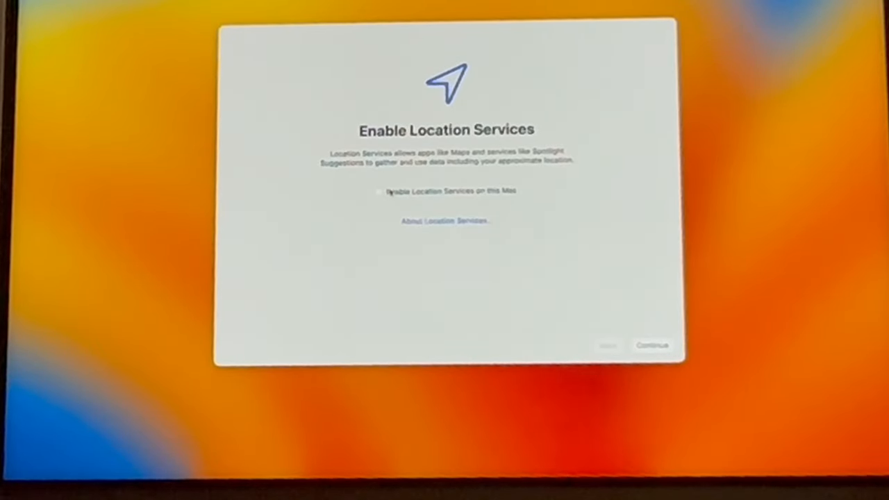
Turn on Location Services and keep both Mac analytics sharing options enabled.
left_click(378, 191)
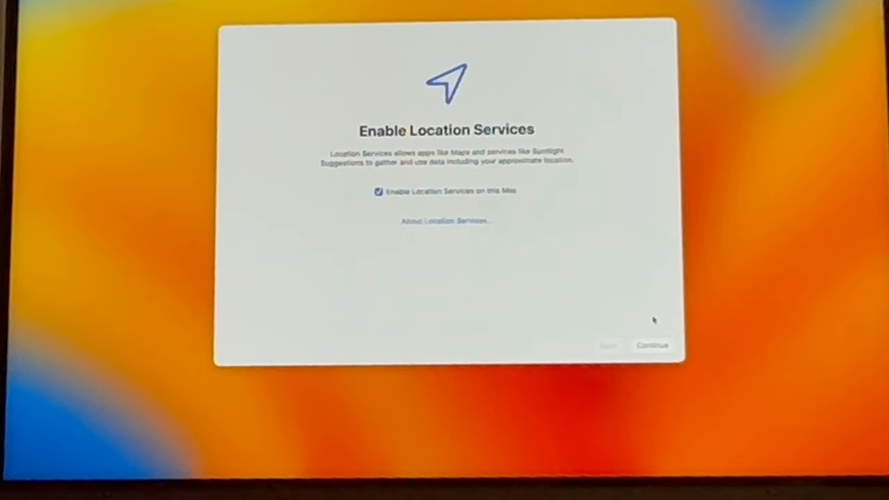
left_click(652, 345)
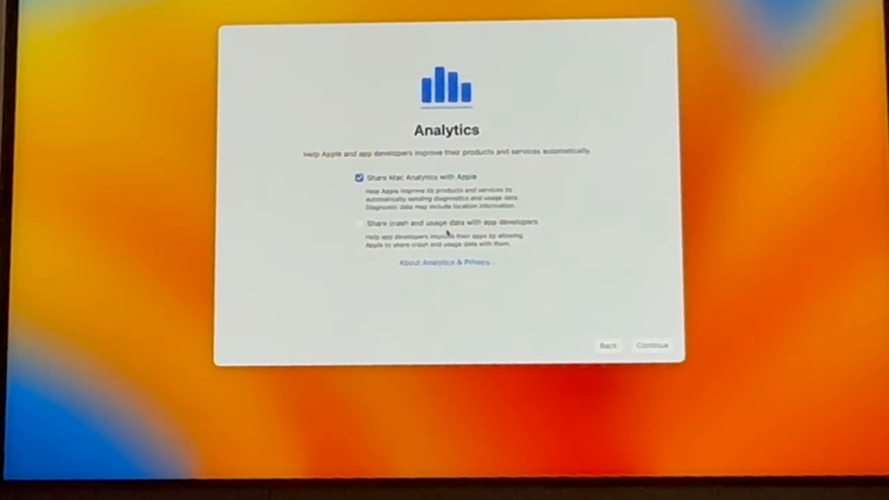
left_click(358, 222)
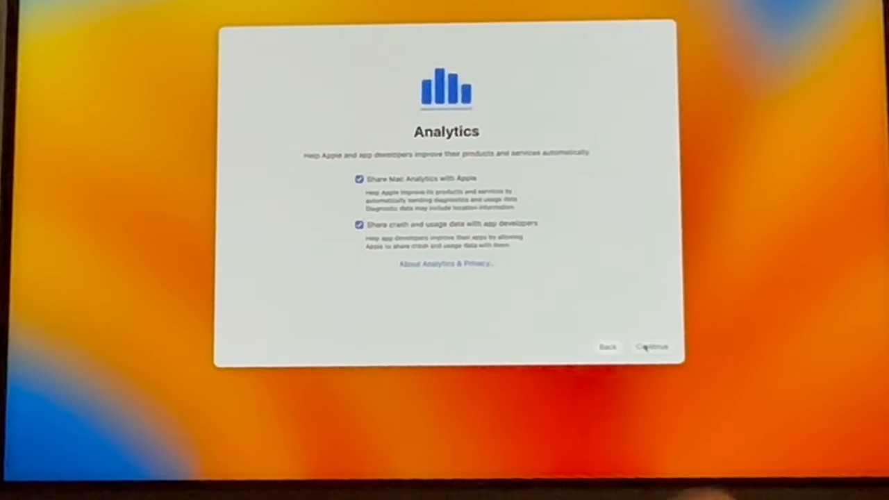
left_click(651, 346)
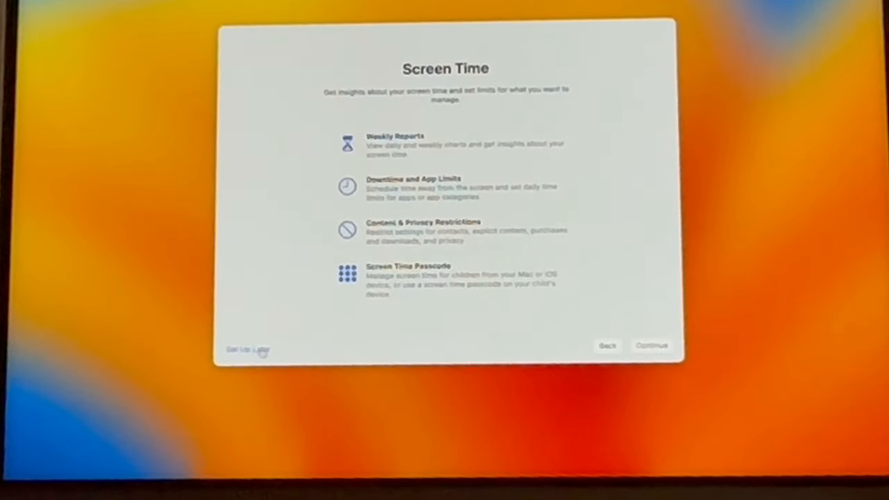
Postpone Screen Time with Set Up Later, reaching the Ask Siri screen.
left_click(651, 345)
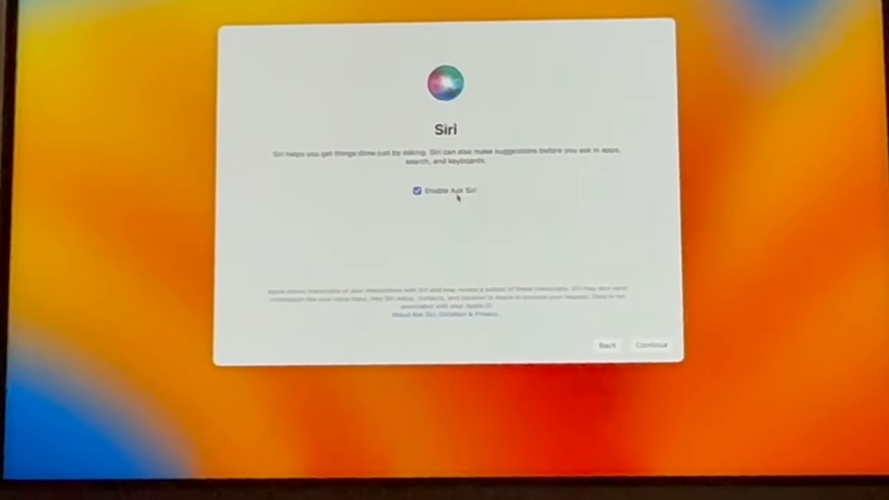
mouse_move(595, 324)
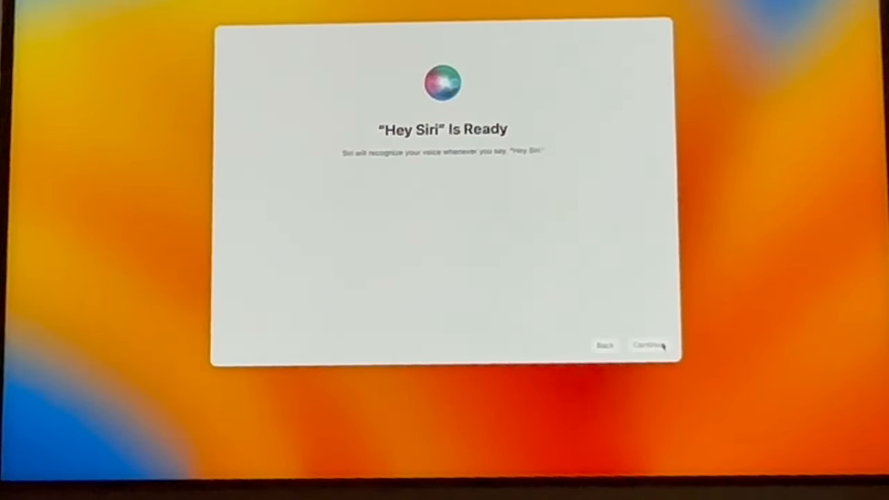
Pass the Hey Siri Is Ready screen and choose Not Now for sharing Siri recordings.
left_click(647, 345)
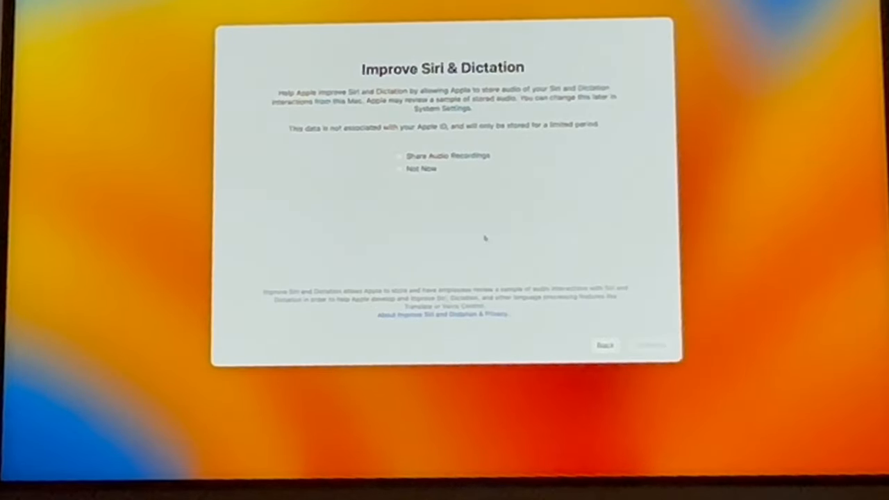
mouse_move(432, 181)
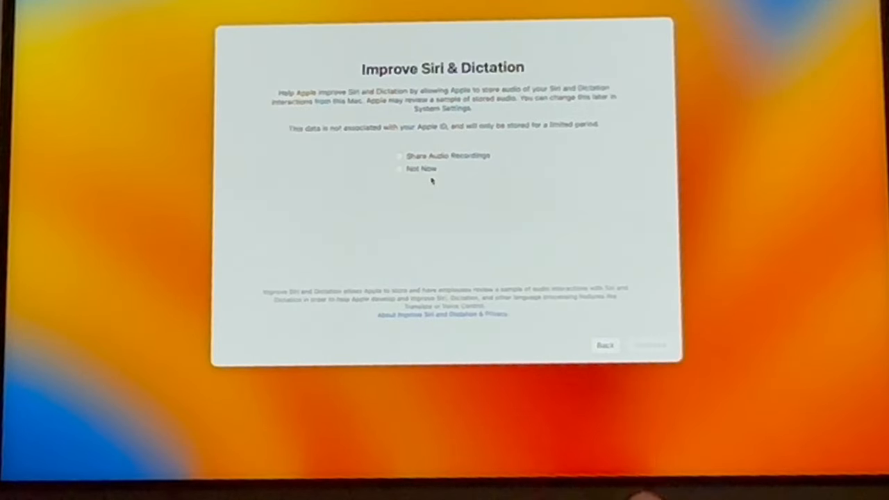
left_click(399, 169)
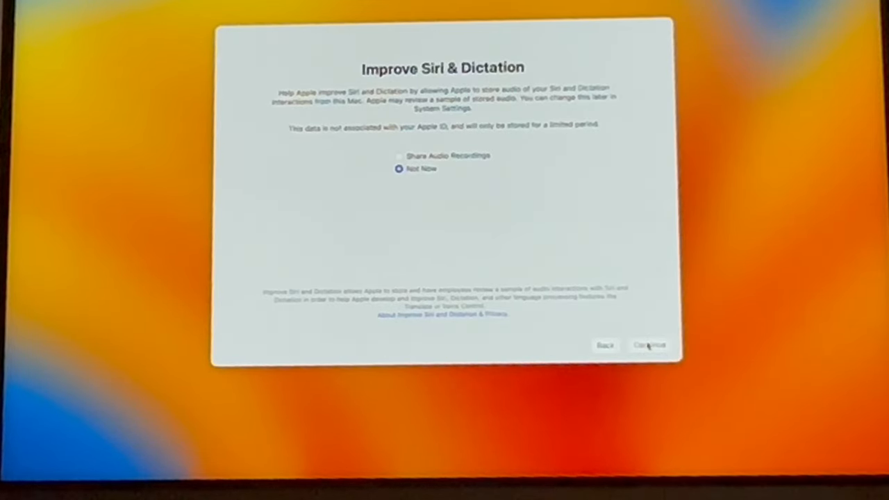
Confirm the Siri & Dictation audio choice and advance to the FileVault screen.
left_click(649, 346)
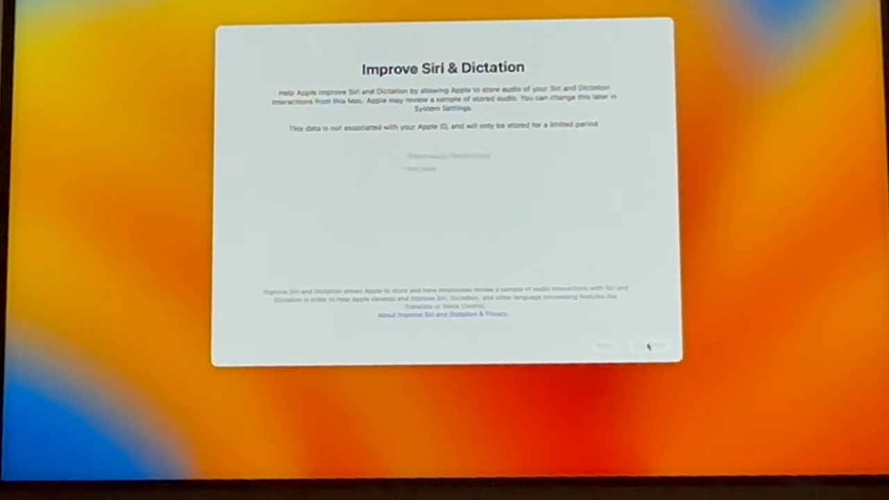
left_click(650, 345)
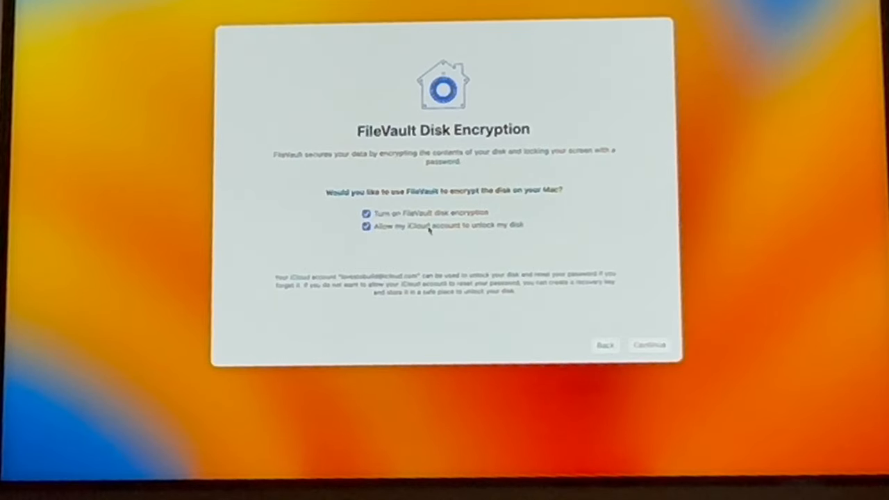
Accept FileVault encryption with iCloud unlock and finish Touch ID fingerprint setup.
left_click(649, 345)
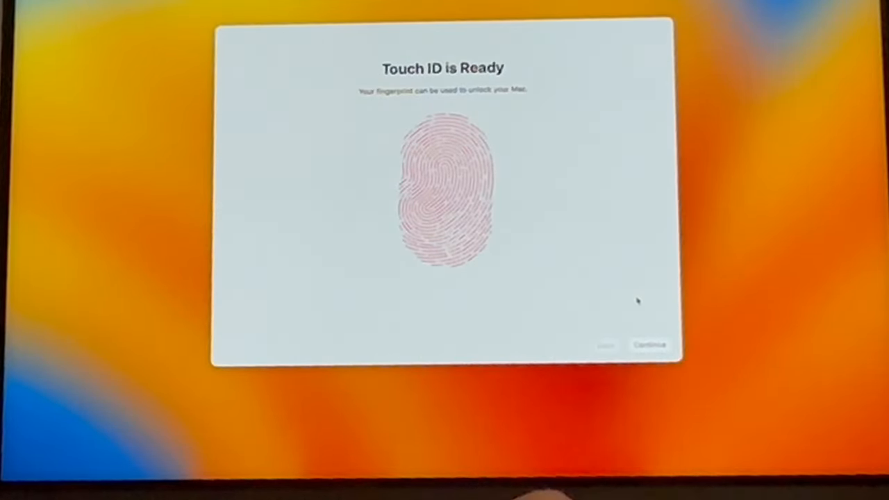
left_click(649, 345)
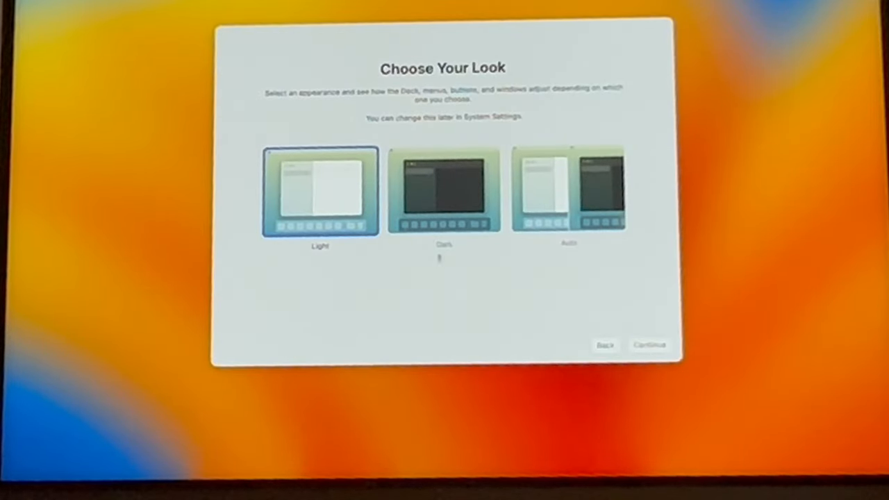
Pick the Dark appearance and finish setup, landing on the Finder desktop.
left_click(444, 191)
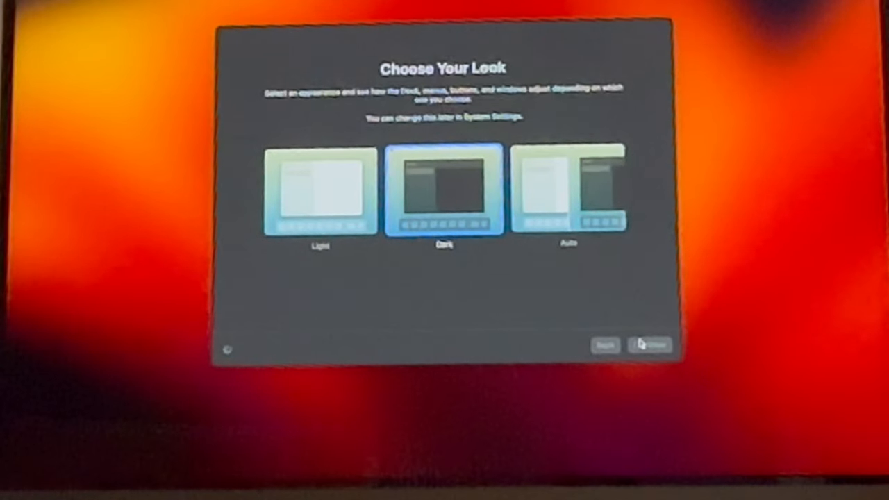
left_click(649, 346)
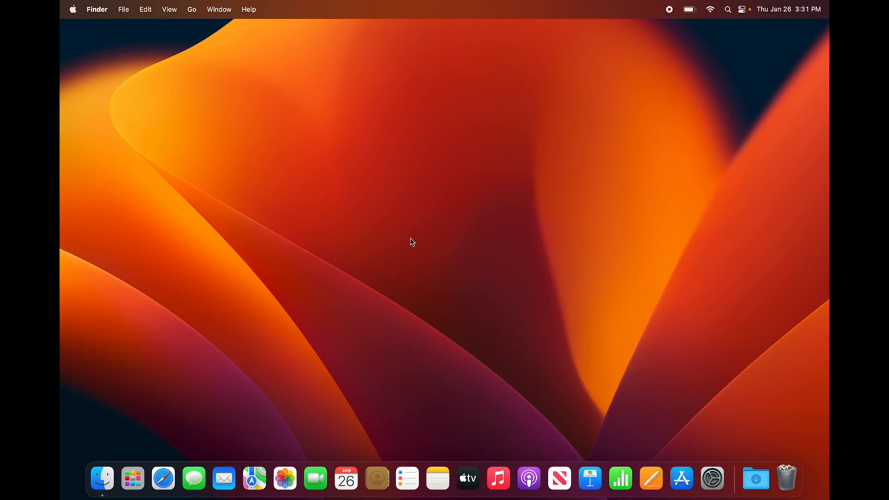
mouse_move(75, 5)
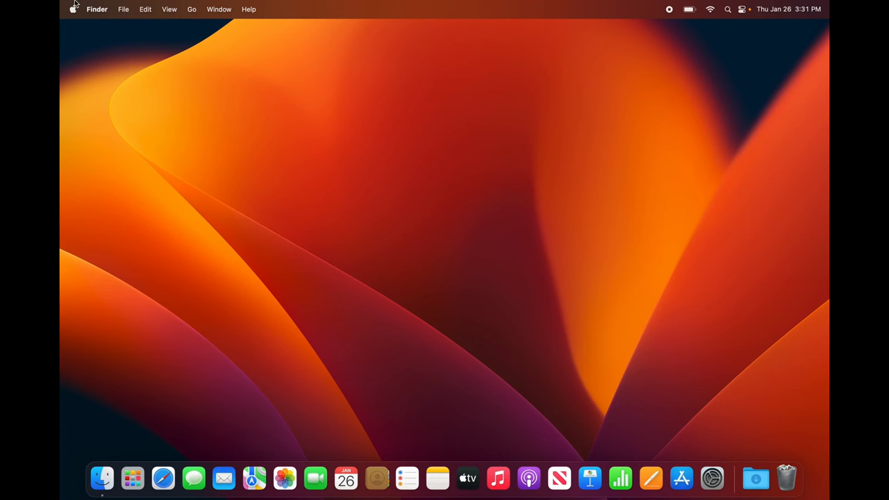
Open About This Mac from the Apple menu to see the 14-inch M2 Pro, 16 GB overview.
left_click(73, 9)
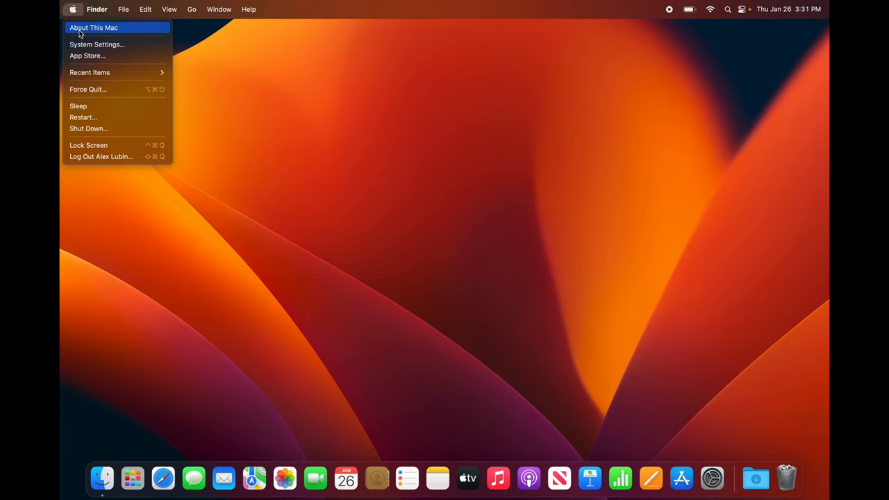
left_click(94, 27)
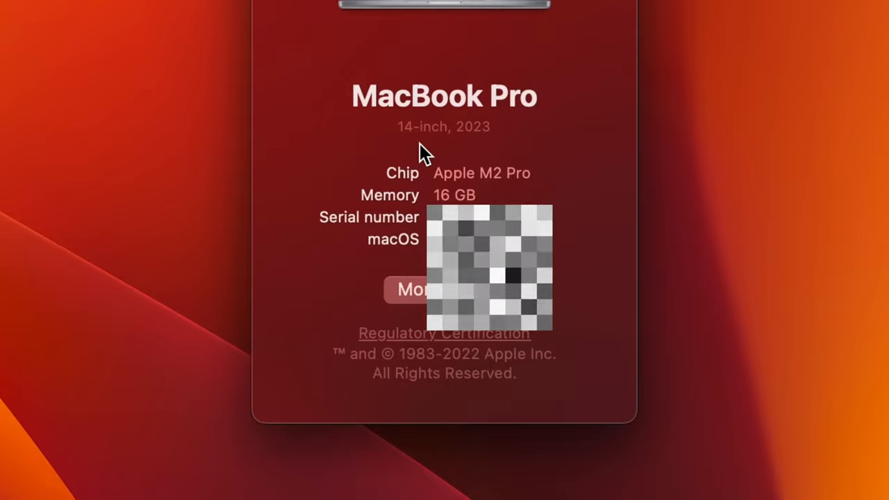
mouse_move(493, 198)
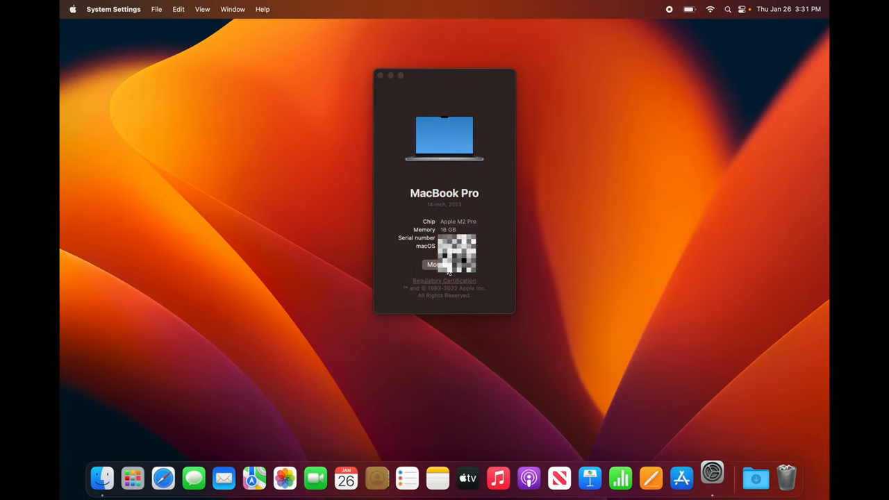
Open More Info and scroll the About page through warranty, macOS Ventura 13.0, display and storage.
left_click(444, 265)
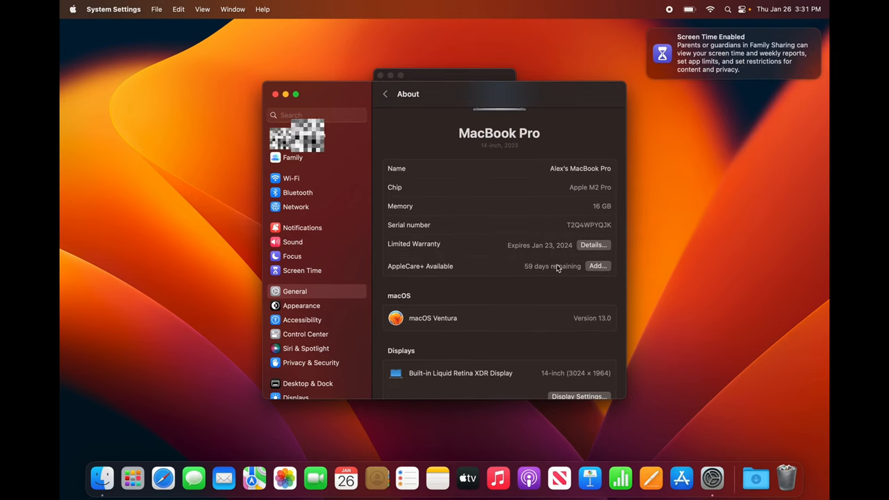
scroll("down", 3)
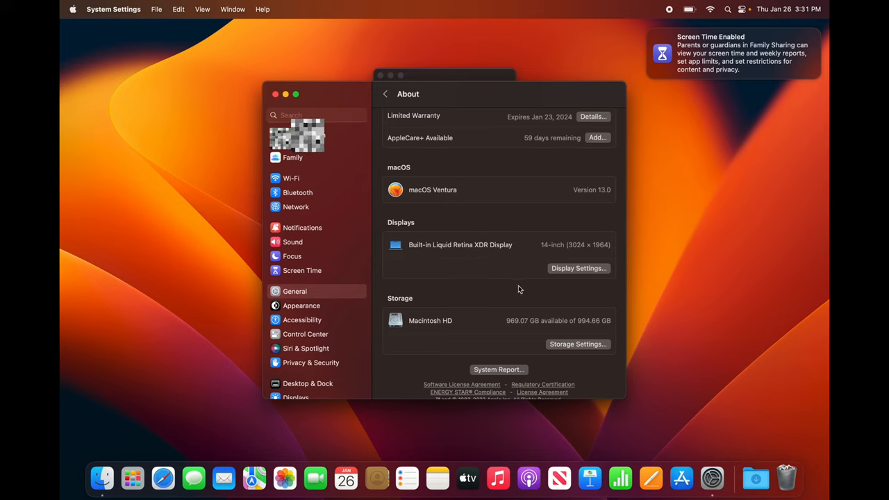
mouse_move(333, 230)
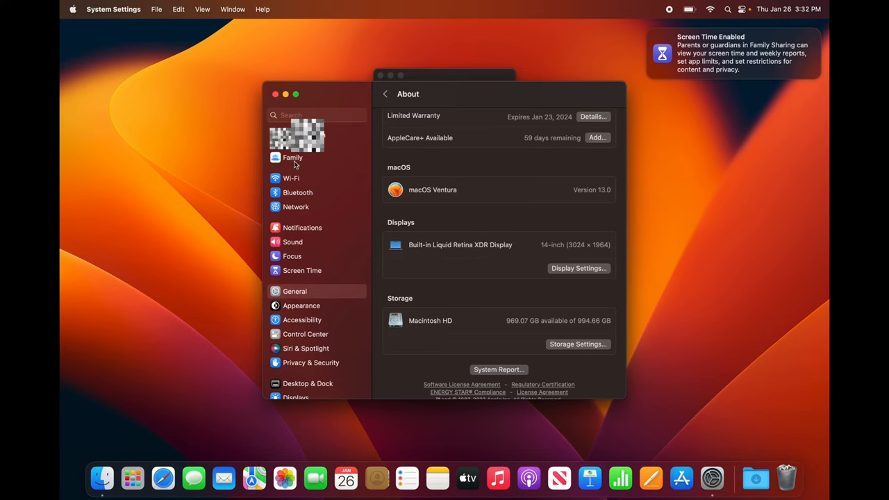
scroll("down", 3)
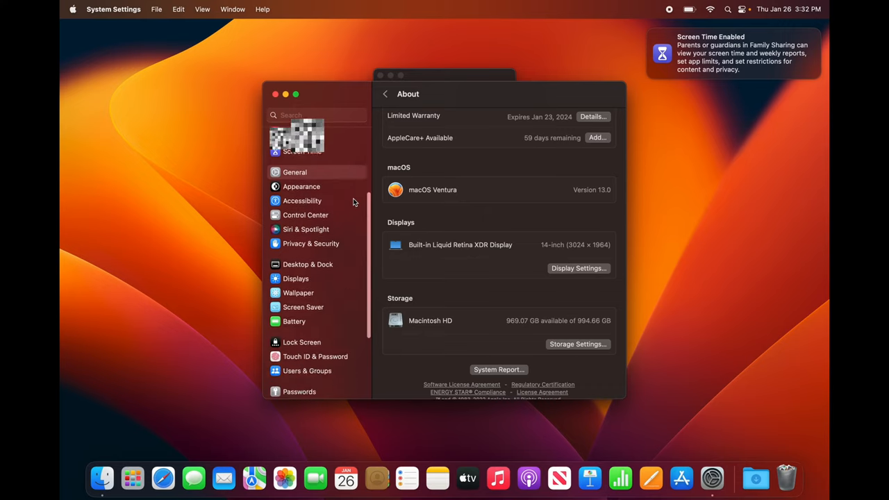
scroll("up", 3)
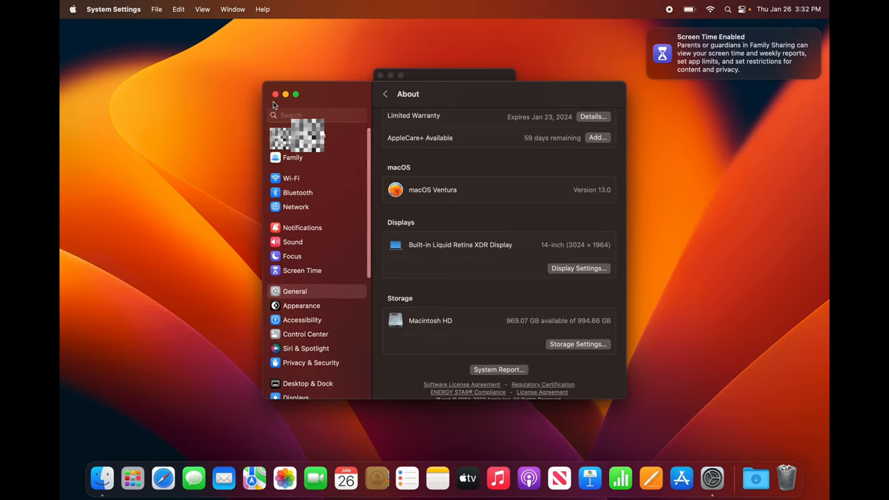
Set Blue accent, small sidebar icons and jump-to-spot scroll bar clicks, then view Bluetooth.
left_click(275, 93)
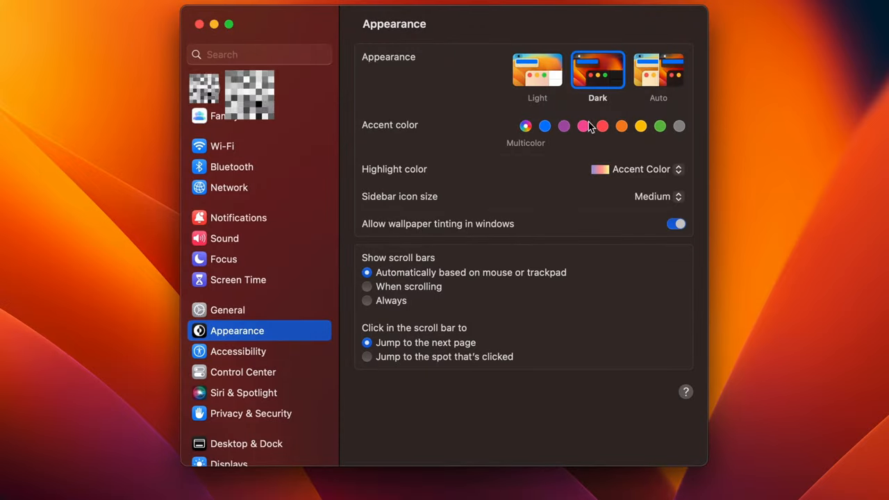
mouse_move(606, 144)
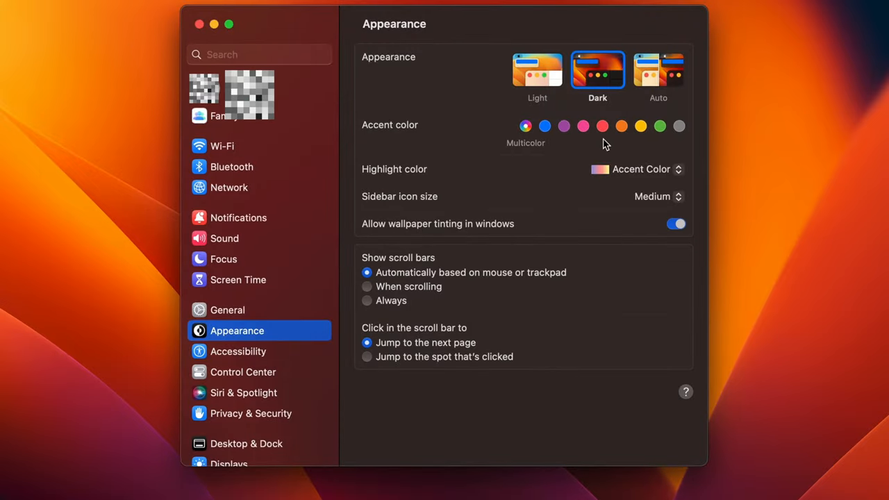
left_click(545, 125)
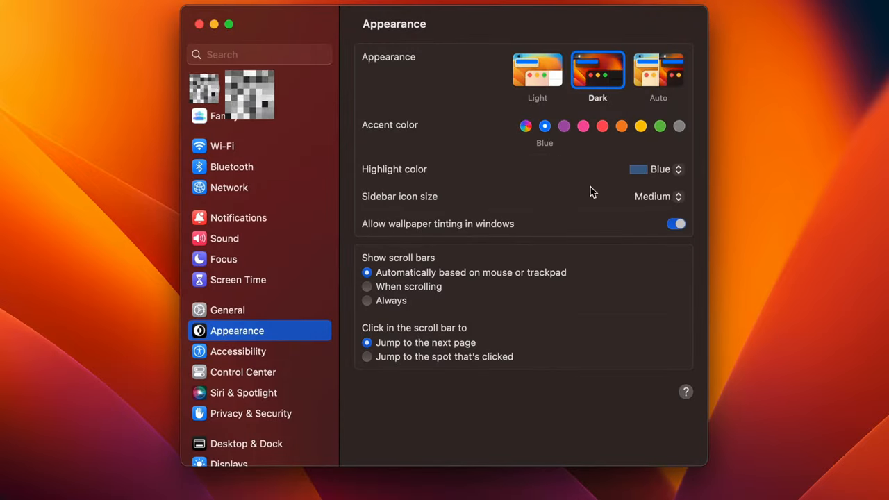
mouse_move(369, 238)
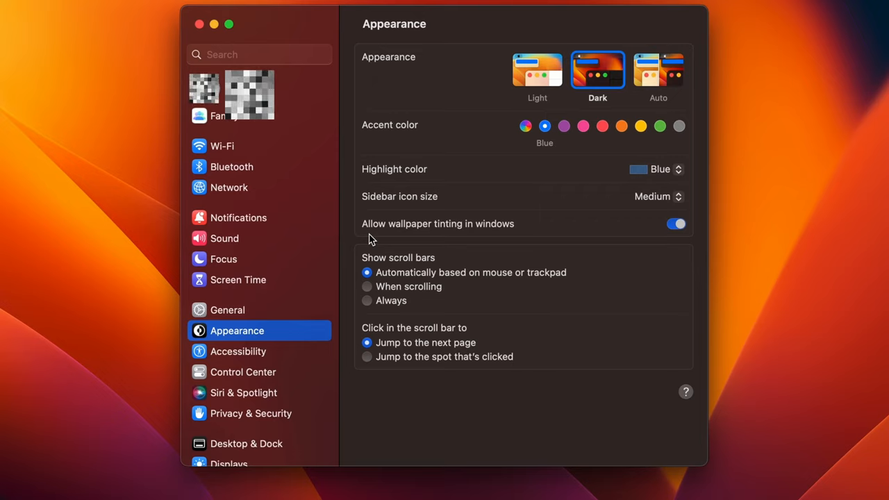
left_click(657, 196)
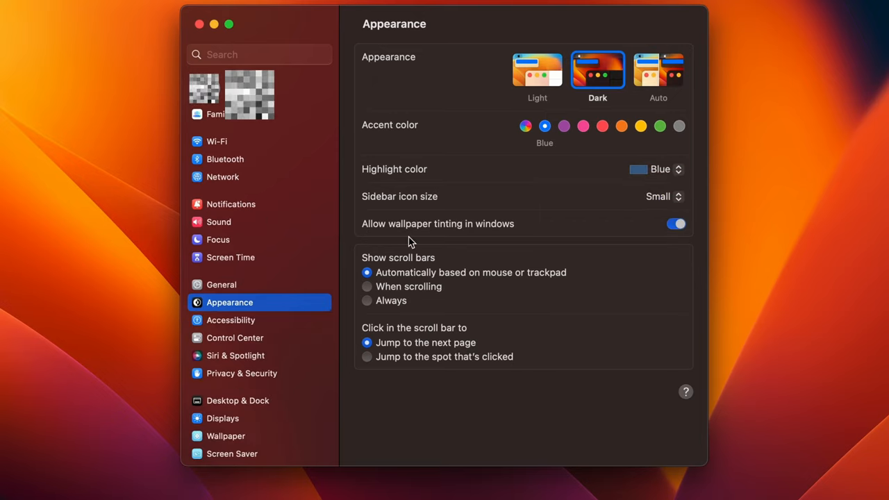
mouse_move(507, 293)
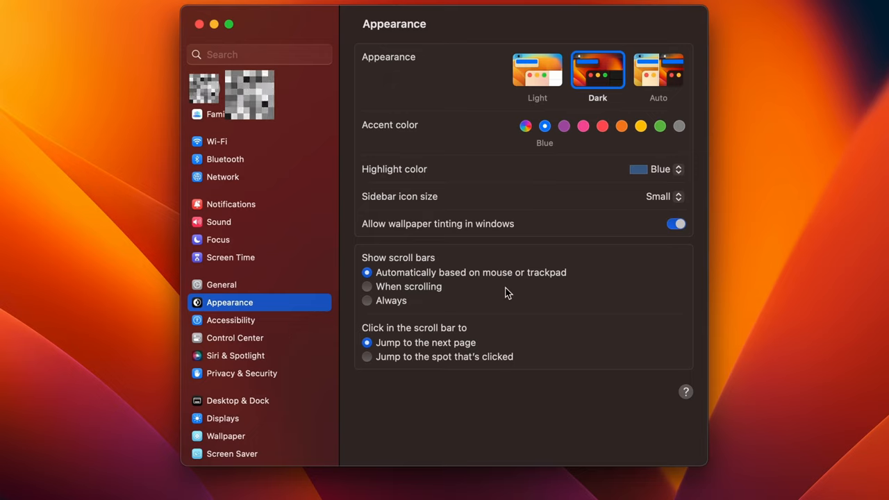
mouse_move(653, 254)
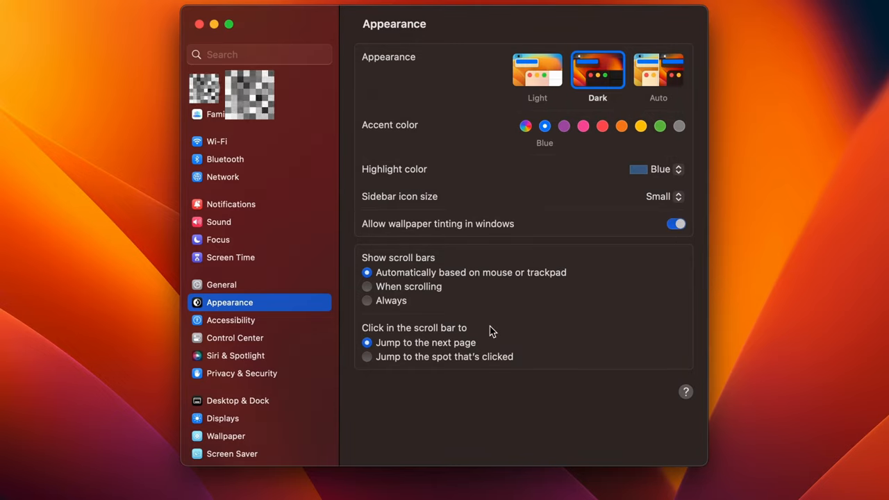
mouse_move(489, 308)
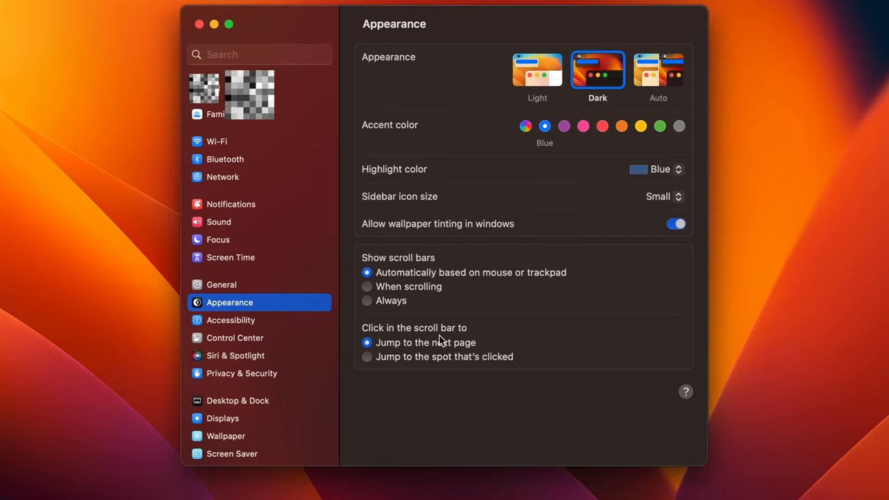
mouse_move(446, 363)
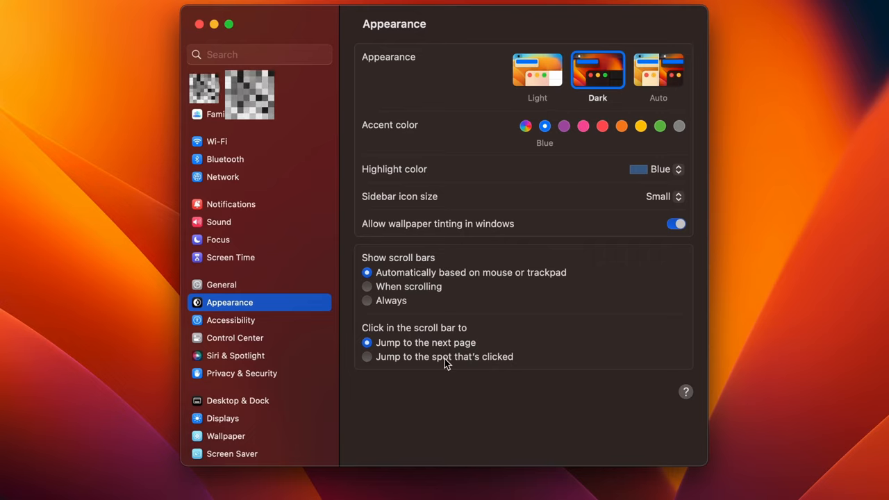
left_click(367, 357)
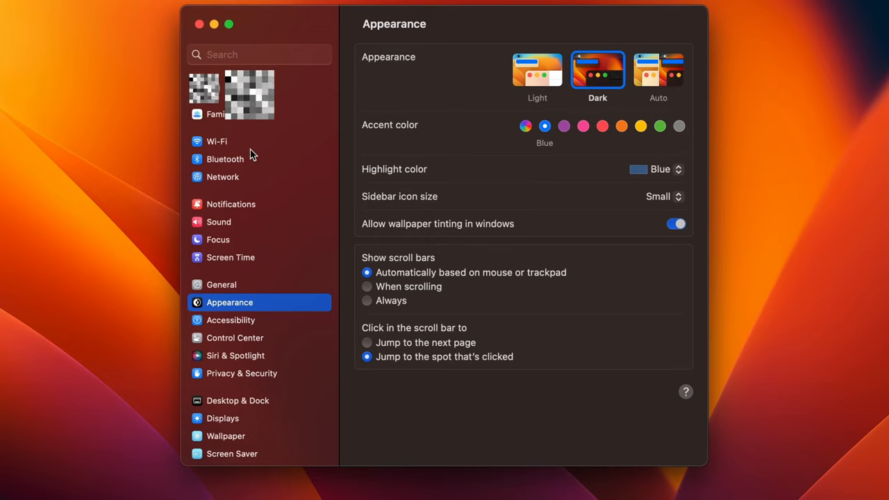
left_click(224, 159)
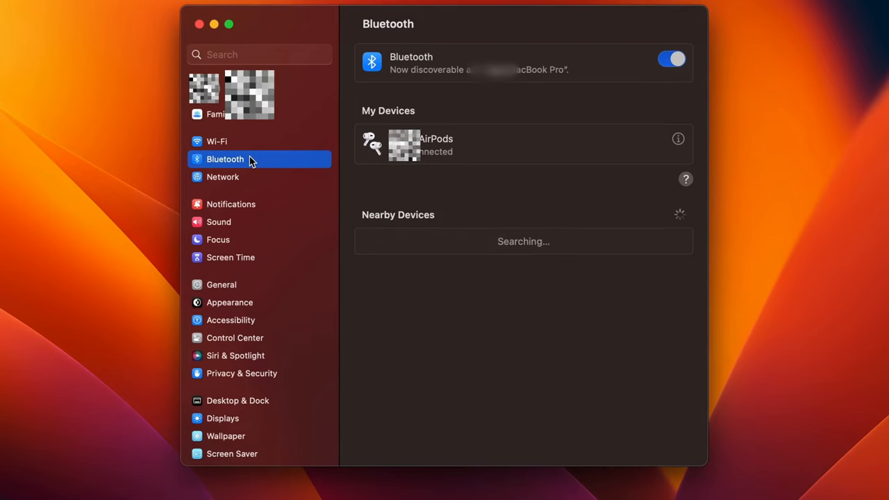
mouse_move(532, 202)
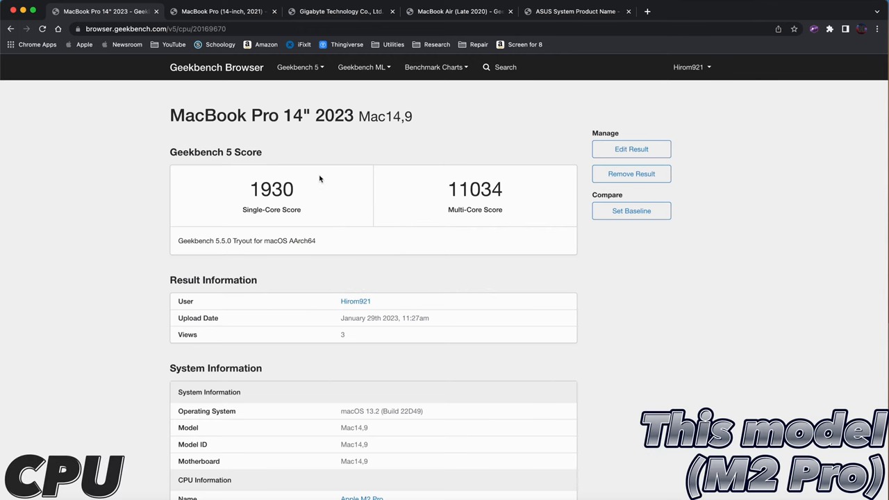
Compare the M2 Pro CPU result with MacBook Pro 2021, Gigabyte TRX40, MacBook Air and ASUS results.
scroll("down", 3)
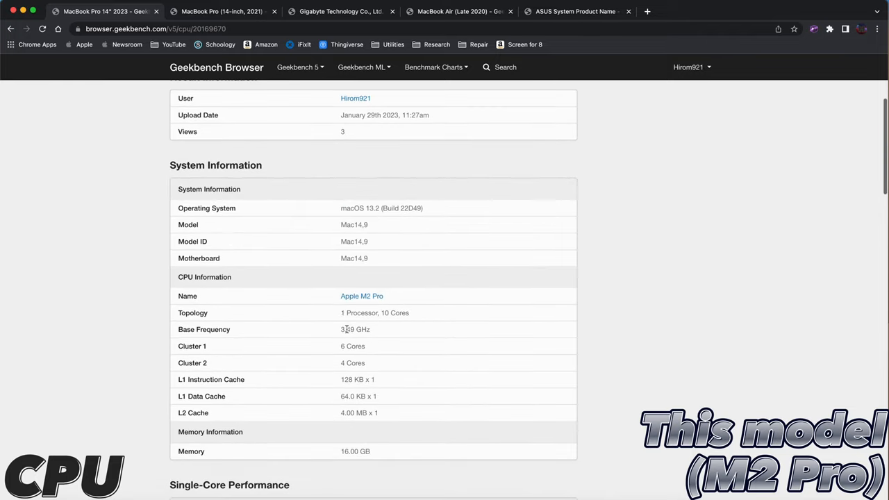
mouse_move(272, 257)
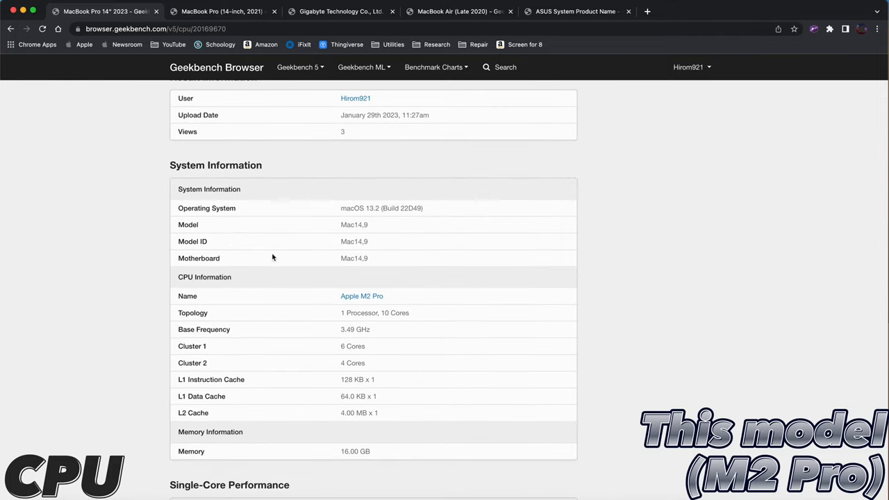
left_click(221, 11)
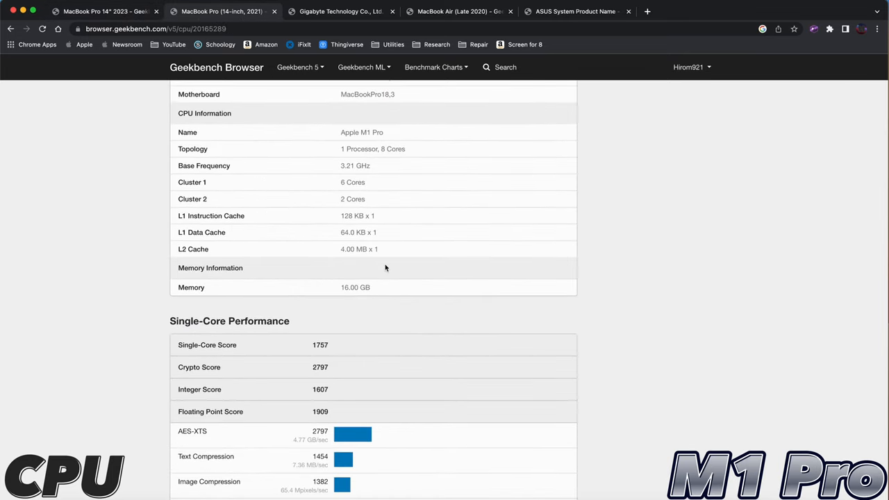
left_click(341, 11)
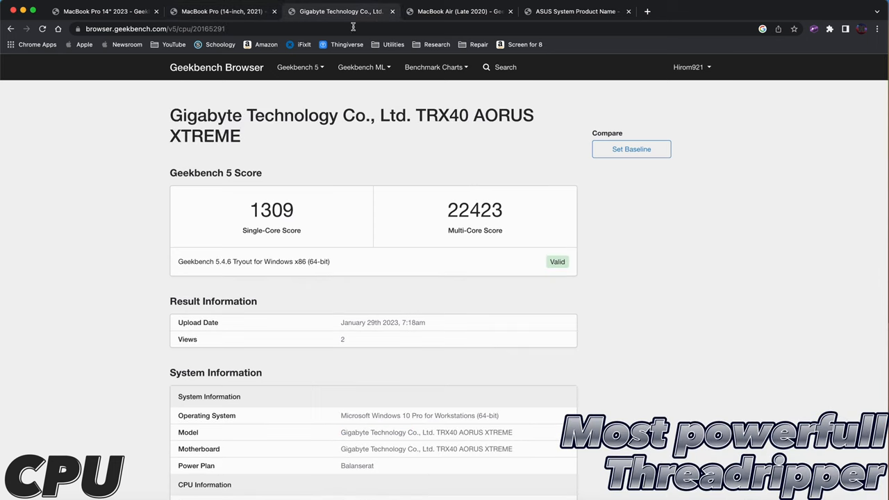
mouse_move(364, 70)
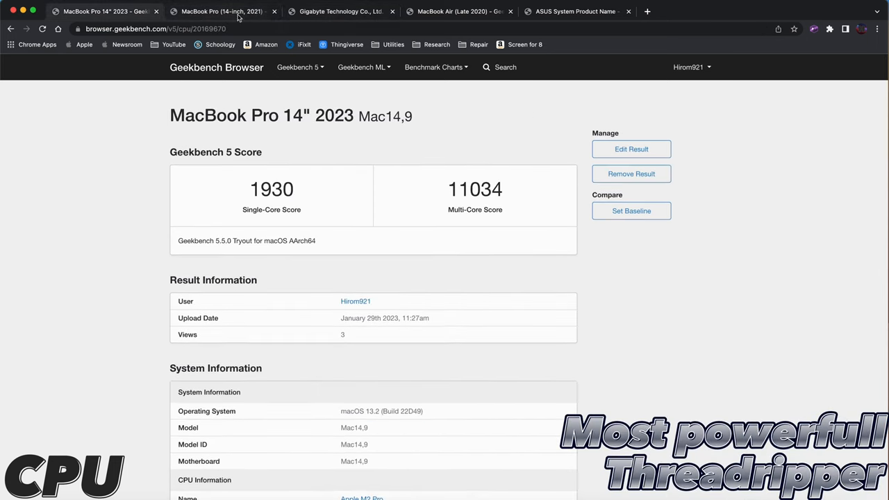
left_click(458, 11)
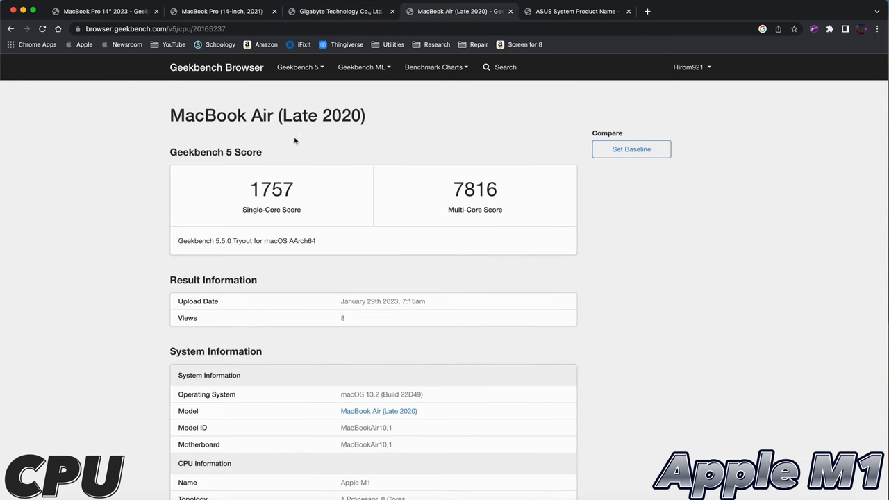
mouse_move(282, 274)
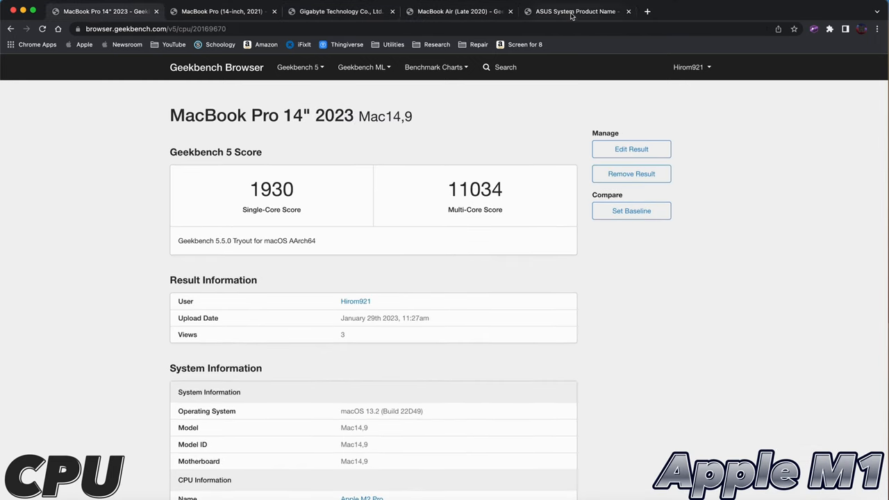
left_click(575, 11)
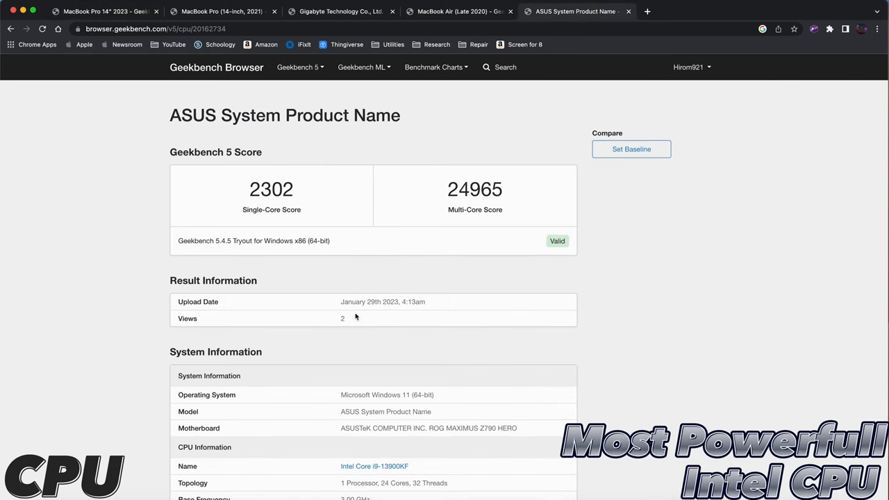
left_click(104, 11)
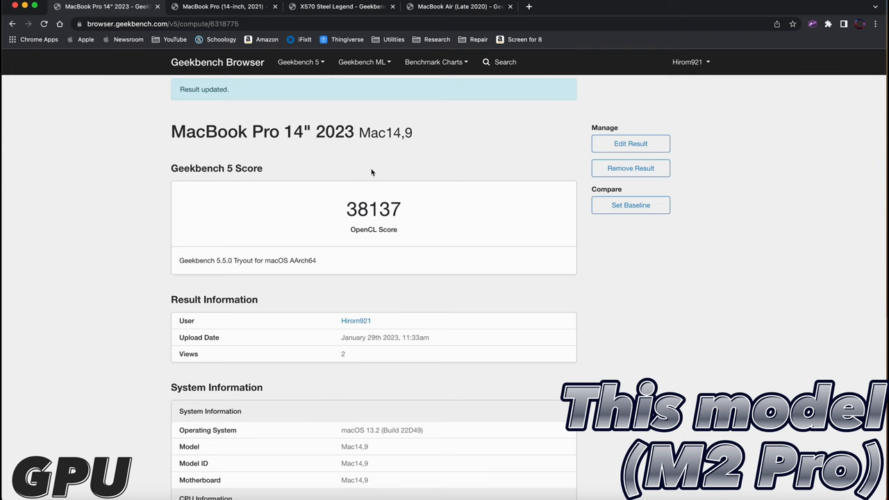
Compare OpenCL scores: MacBook Pro 2021 (37561), X570 Steel Legend (337836), MacBook Air (14231).
scroll("down", 3)
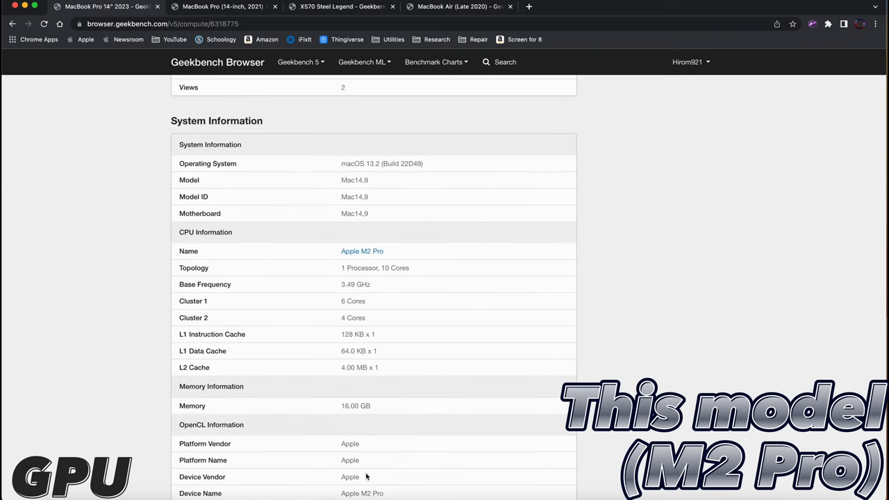
left_click(222, 6)
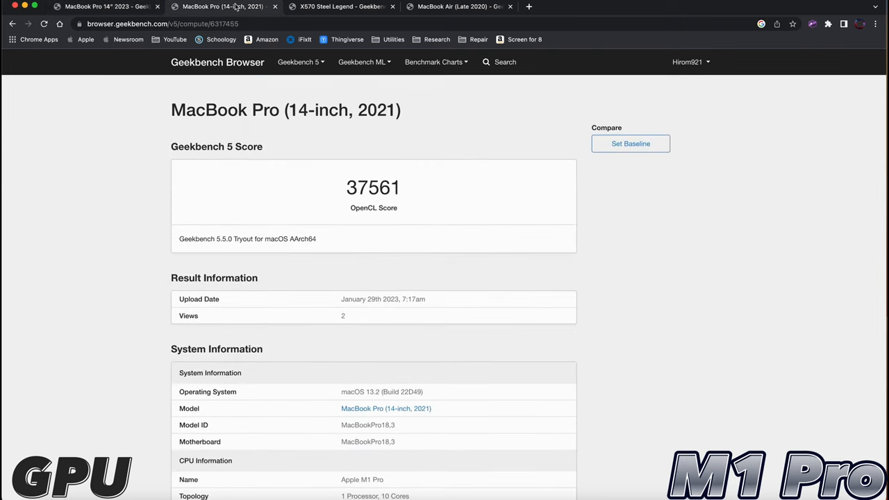
mouse_move(420, 189)
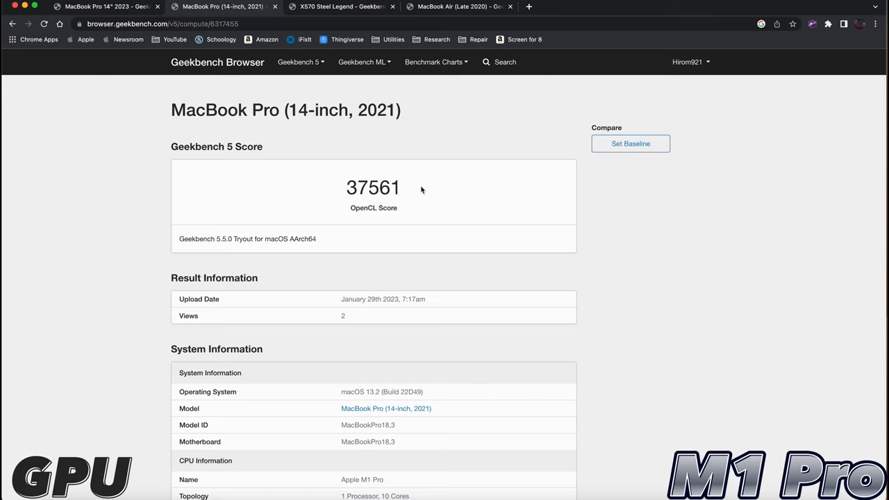
scroll("down", 3)
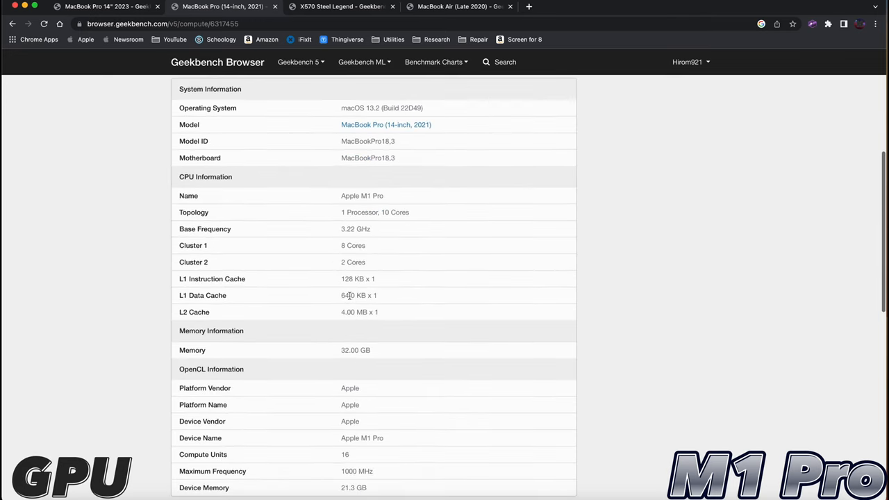
scroll("up", 3)
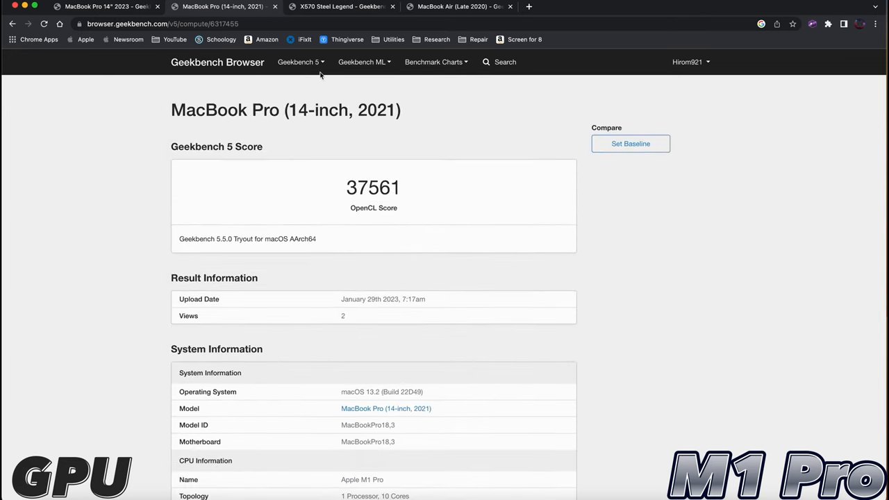
left_click(340, 6)
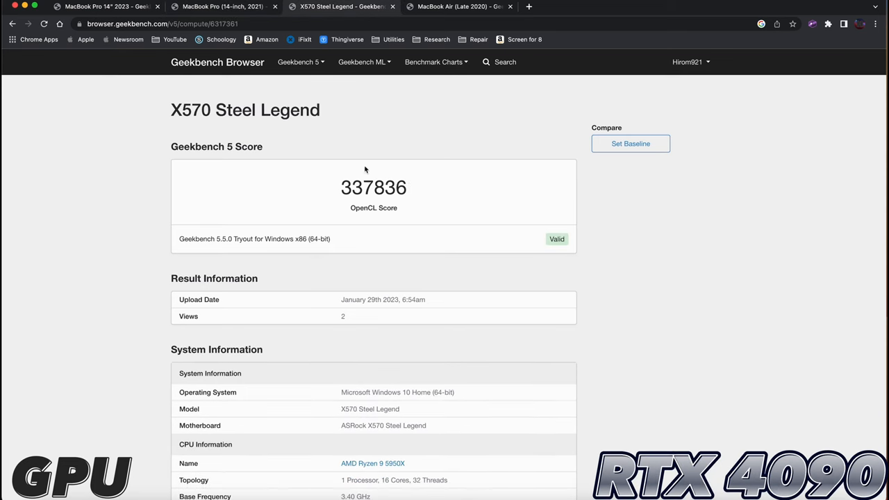
scroll("down", 3)
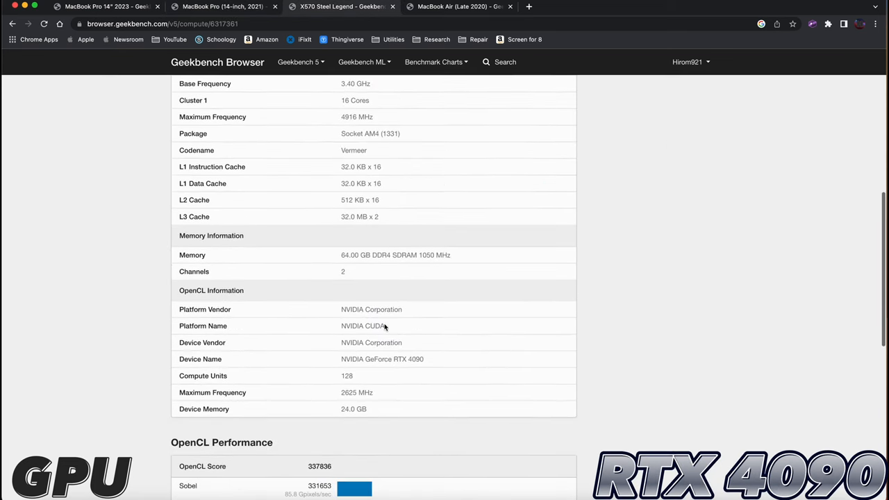
mouse_move(452, 360)
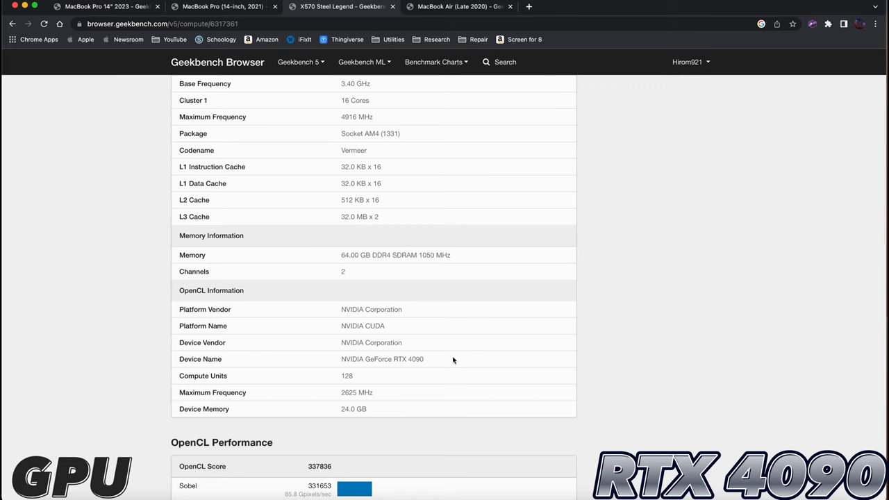
scroll("up", 3)
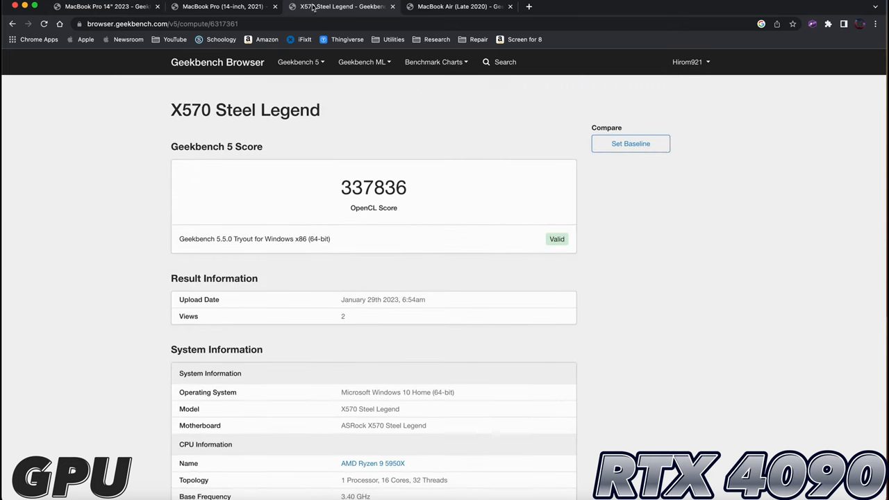
left_click(457, 6)
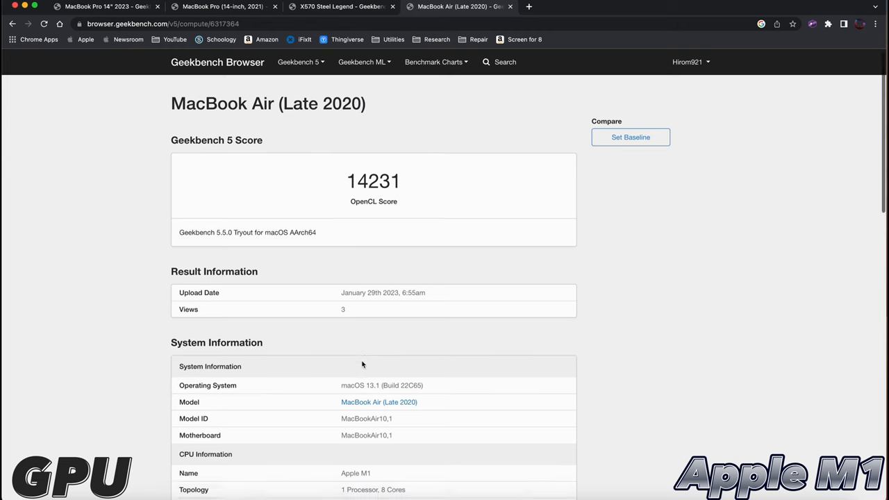